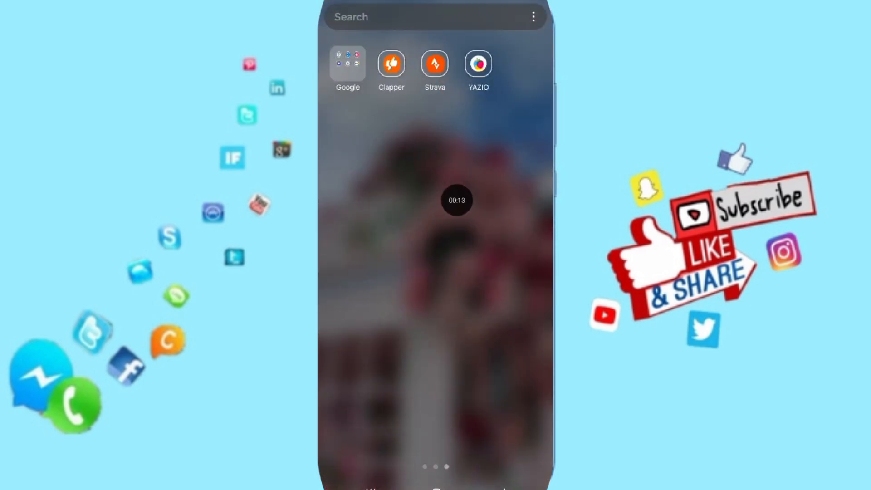
Step: Launch Strava from the app drawer, landing on its home feed
click(435, 63)
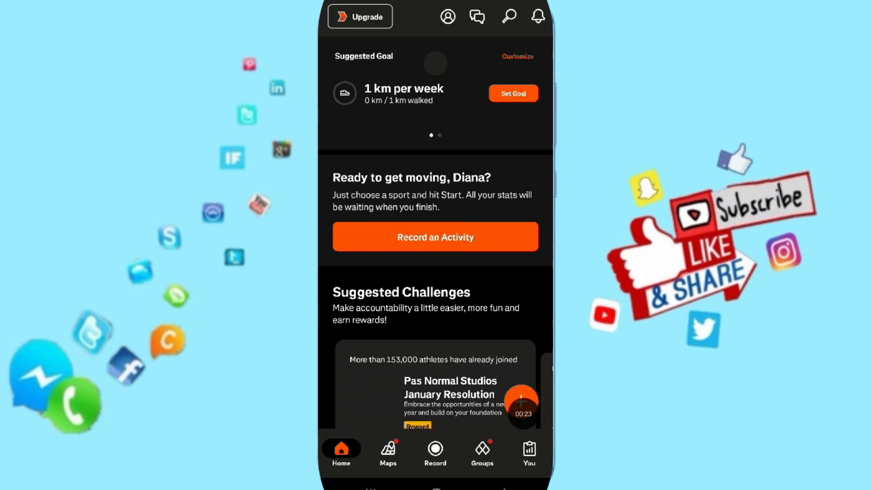
Step: Go to your own profile's Activities list, then into the app Settings
click(528, 452)
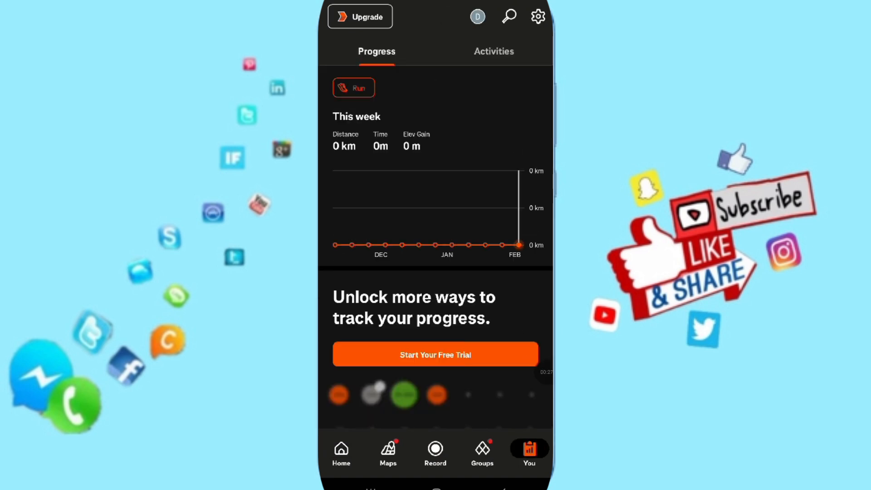
click(494, 51)
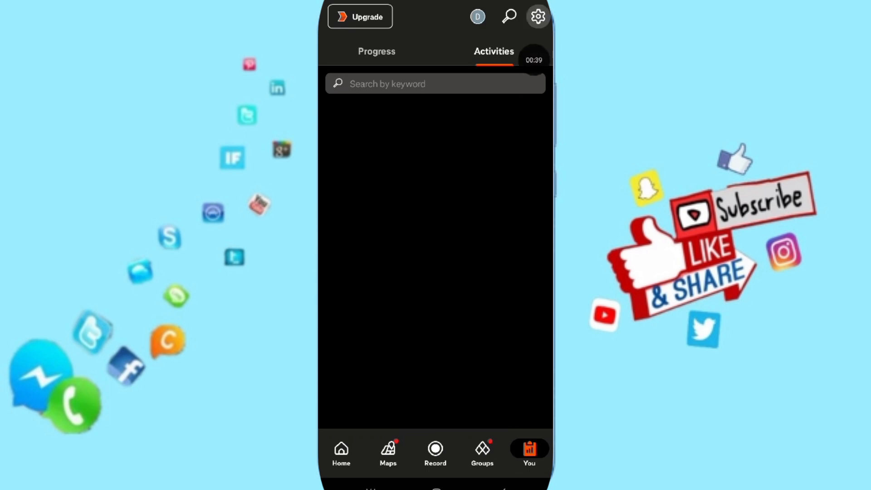
click(536, 15)
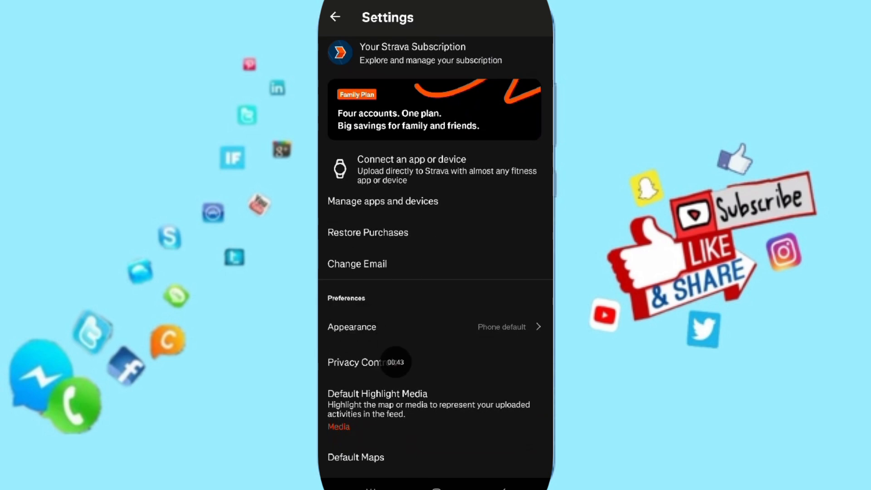
Step: Go through Privacy Controls to the Hidden Details settings
click(362, 362)
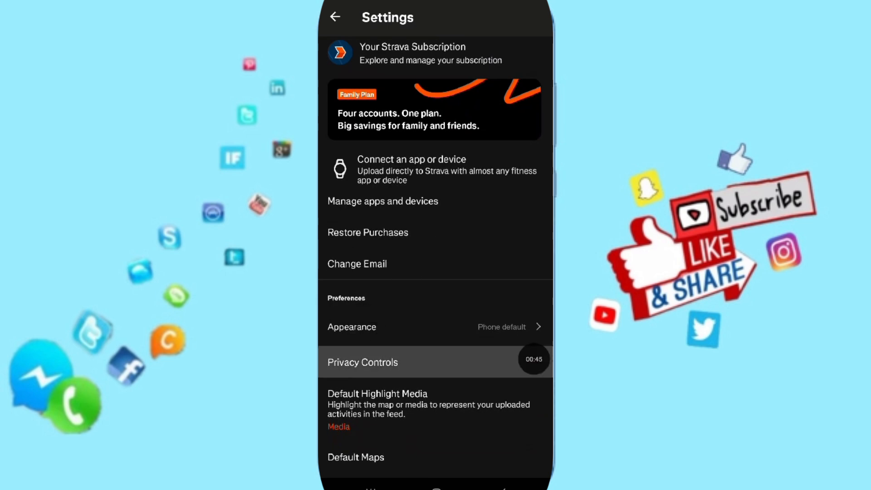
click(362, 362)
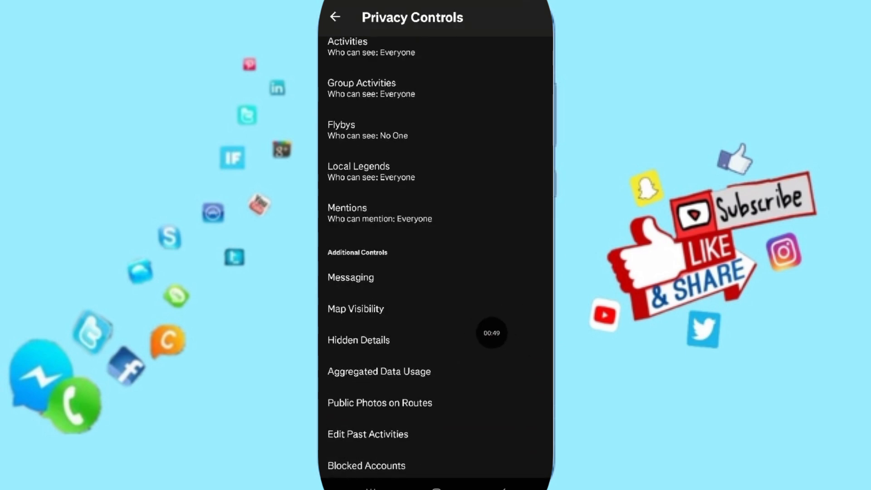
click(359, 340)
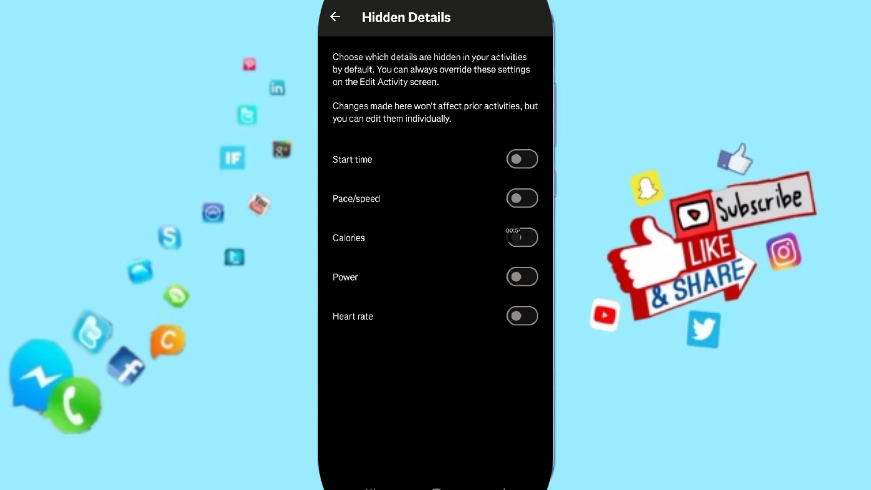
Step: Switch on Pace/speed so pace is hidden from new activities by default
click(522, 198)
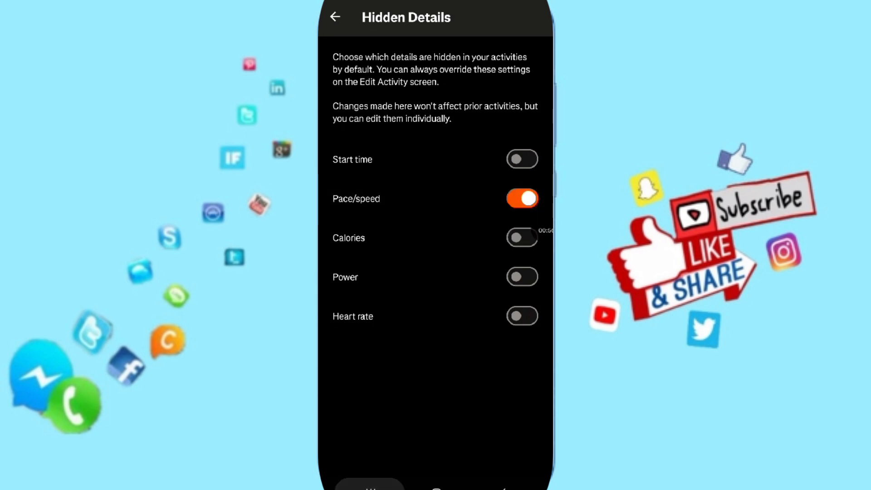